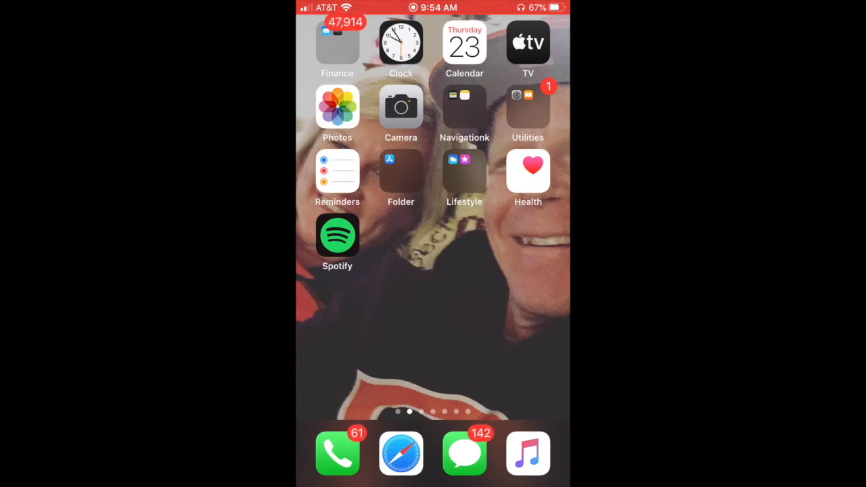
Open Safari, search for 'springdale public library', and scroll to the library's result
{"action": "left_click", "coordinate": [400, 453]}
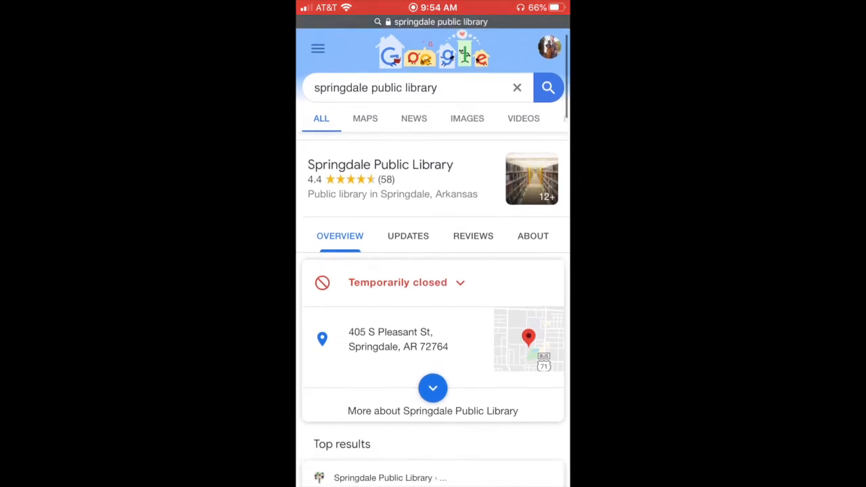
{"action": "scroll", "scroll_direction": "down", "scroll_amount": 3}
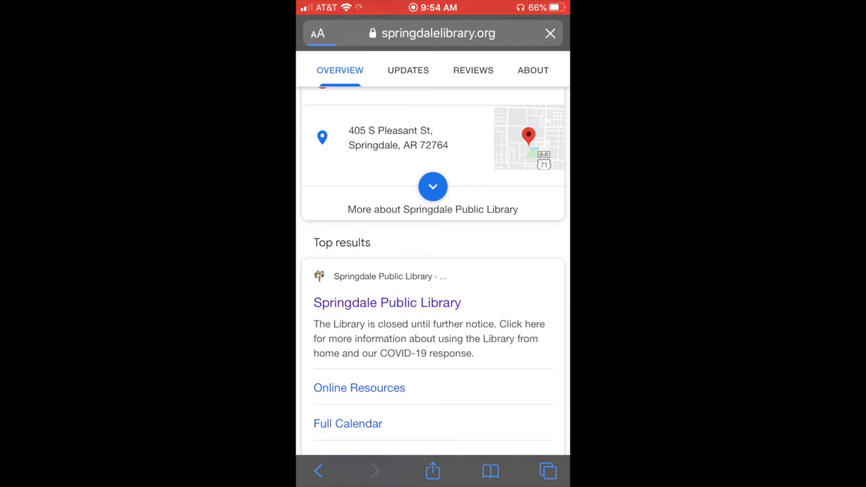
Follow the get-a-library-card link to the Polaris online registration page
{"action": "left_click", "coordinate": [387, 302]}
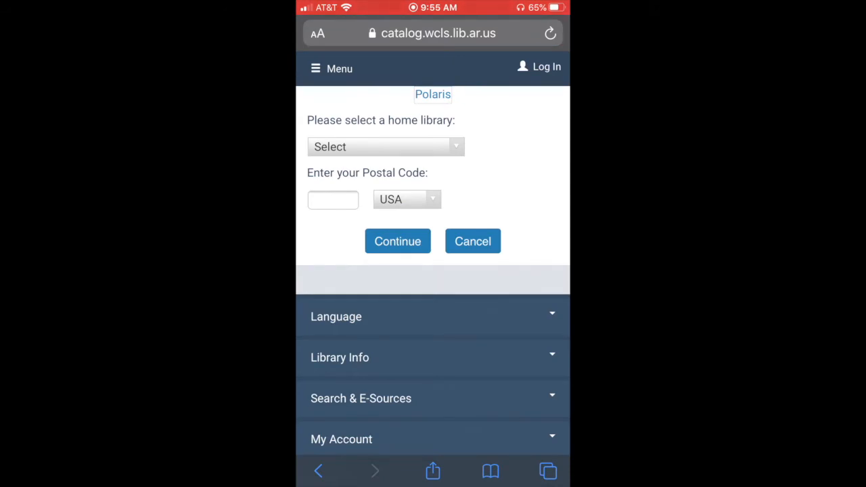
Select Springdale Public Library as home library, enter postal code 72764, and continue
{"action": "left_click", "coordinate": [385, 147]}
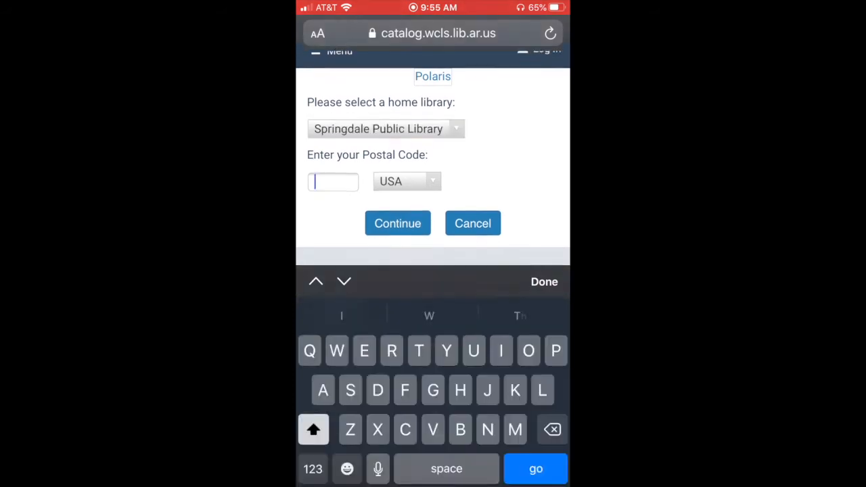
{"action": "scroll", "scroll_direction": "up", "scroll_amount": 3}
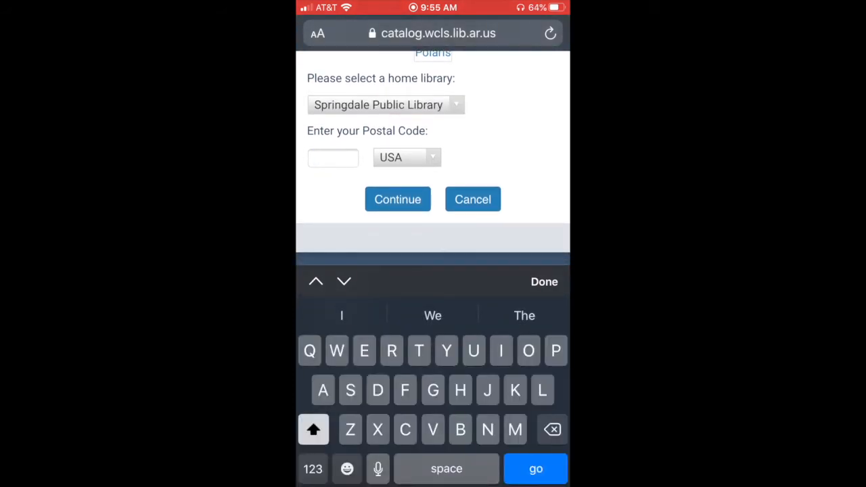
{"action": "type", "text": "72"}
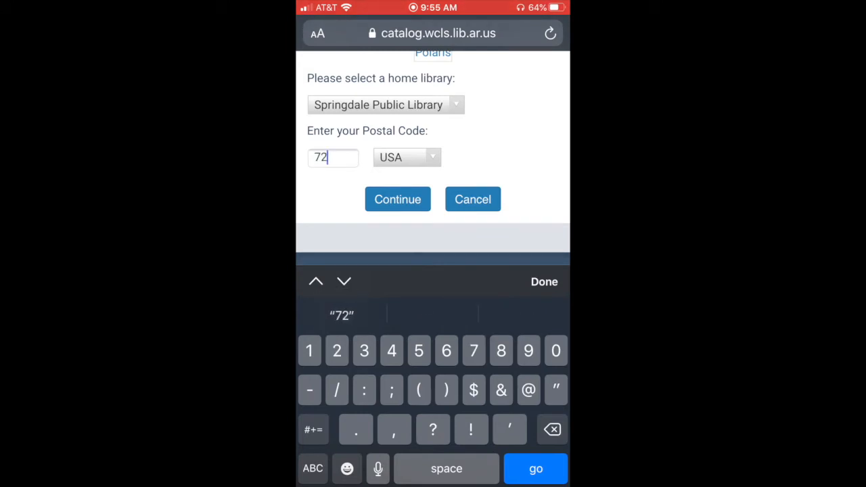
{"action": "type", "text": "764"}
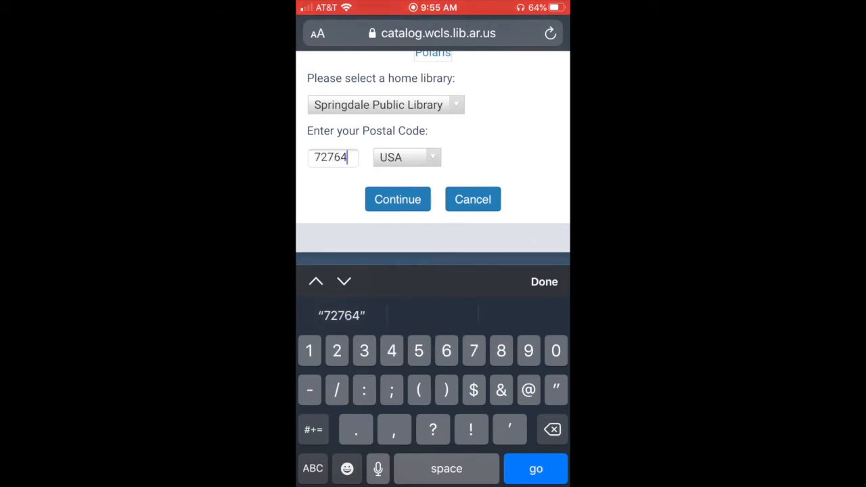
{"action": "left_click", "coordinate": [397, 199]}
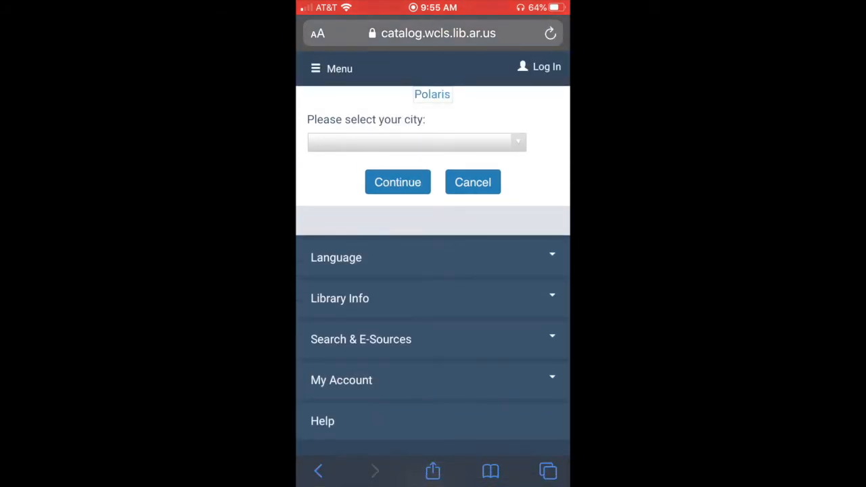
Choose Springdale, AR from the city picker to reach the personal information form
{"action": "left_click", "coordinate": [416, 142]}
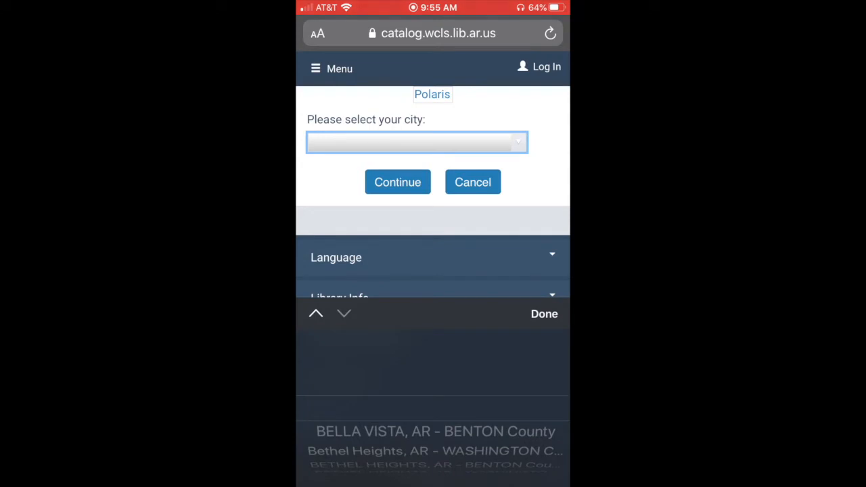
{"action": "scroll", "scroll_direction": "up", "scroll_amount": 3}
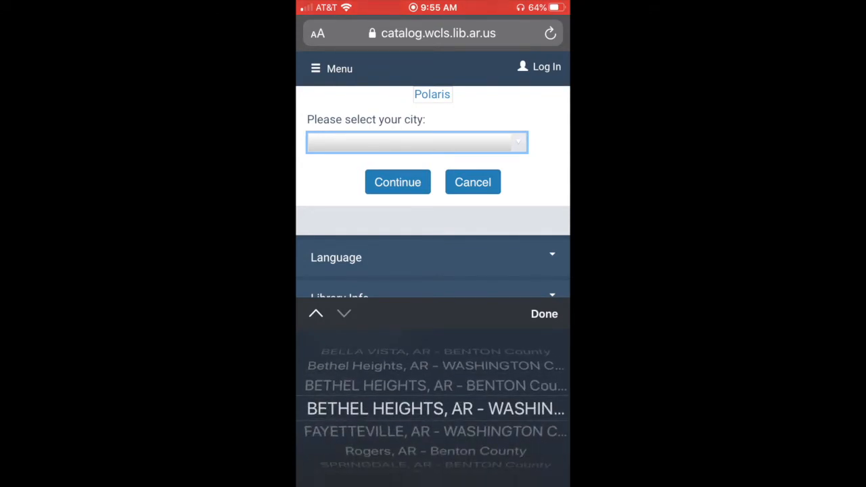
{"action": "scroll", "scroll_direction": "down", "scroll_amount": 3}
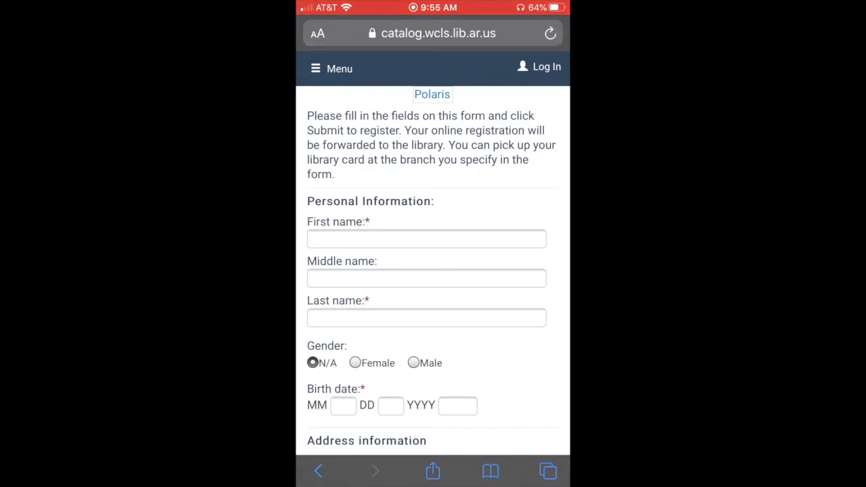
Fill in the first name, last name and birth date fields
{"action": "left_click", "coordinate": [426, 238]}
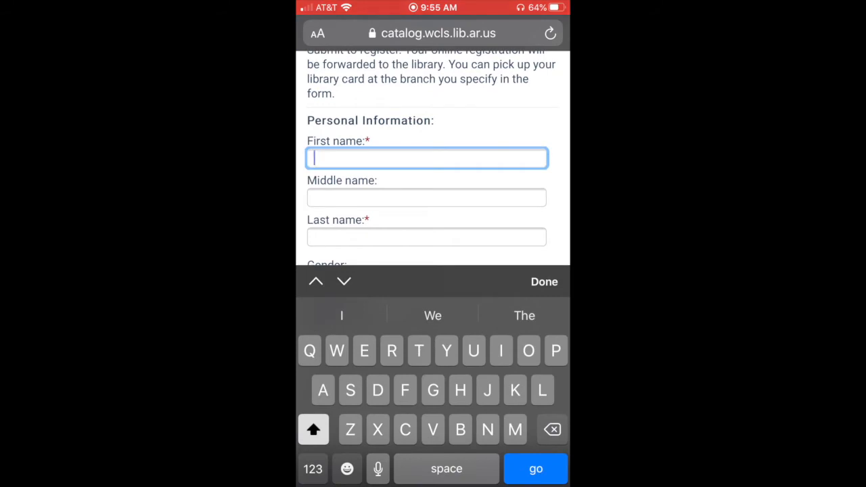
{"action": "type", "text": "Bria"}
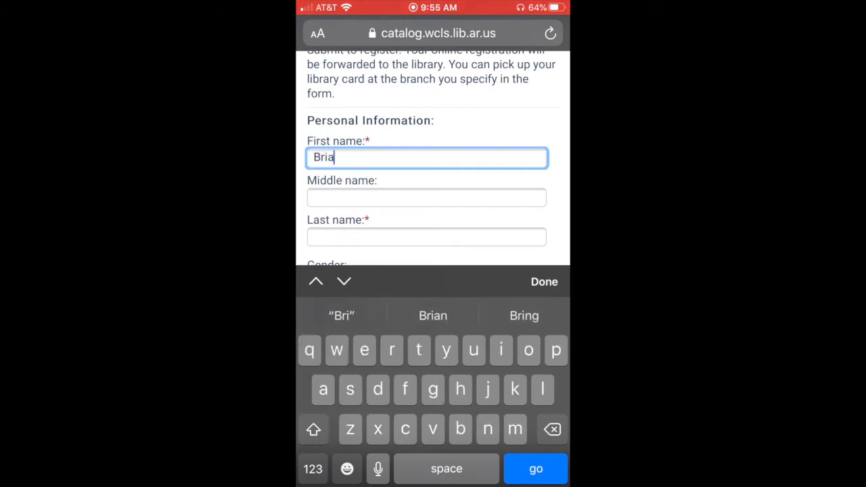
{"action": "type", "text": "t"}
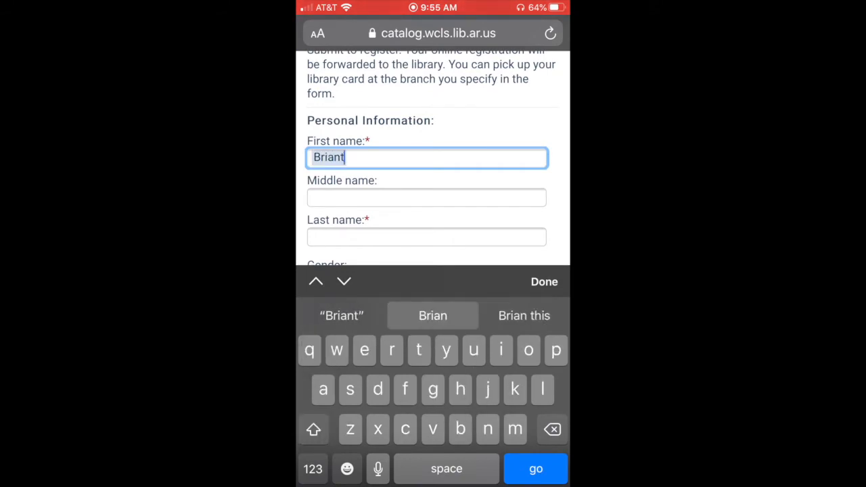
{"action": "left_click", "coordinate": [426, 237]}
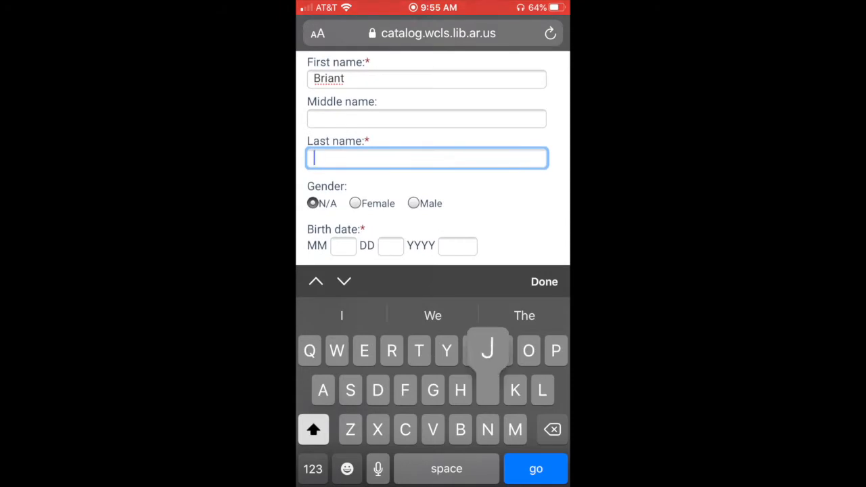
{"action": "type", "text": "Johnson"}
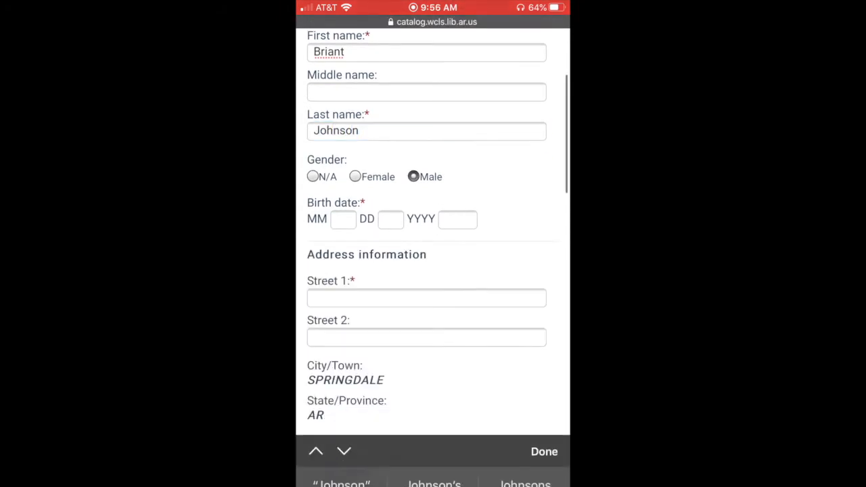
{"action": "left_click", "coordinate": [342, 219]}
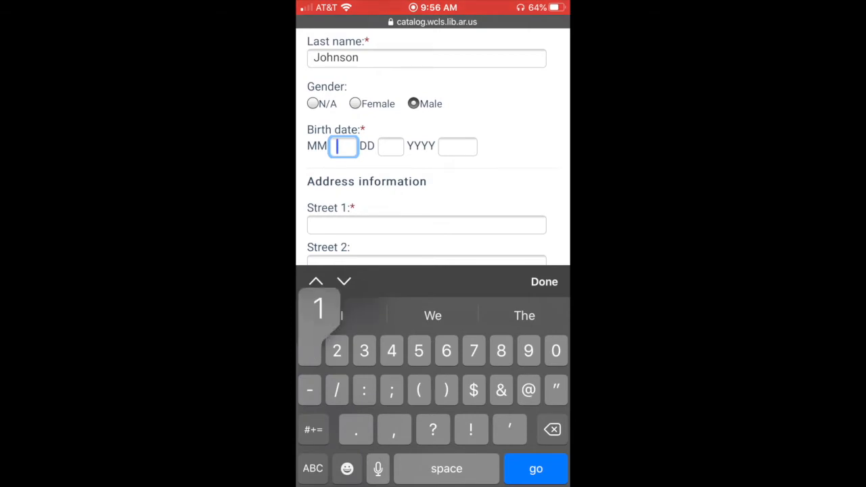
{"action": "type", "text": "2"}
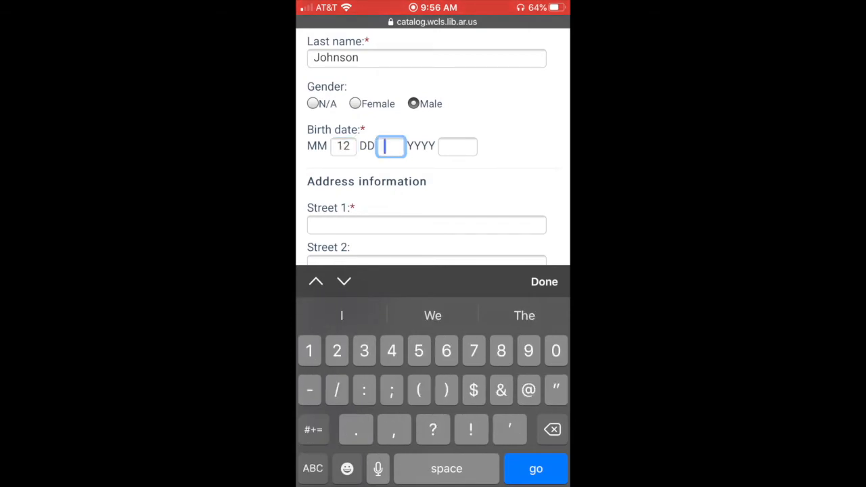
{"action": "type", "text": "15"}
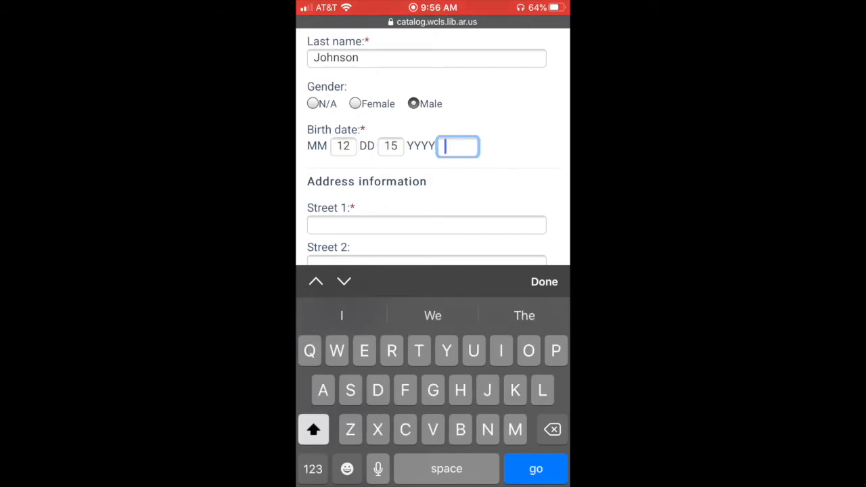
Enter the street address and scroll down to contact information
{"action": "left_click", "coordinate": [313, 468]}
{"action": "type", "text": "200"}
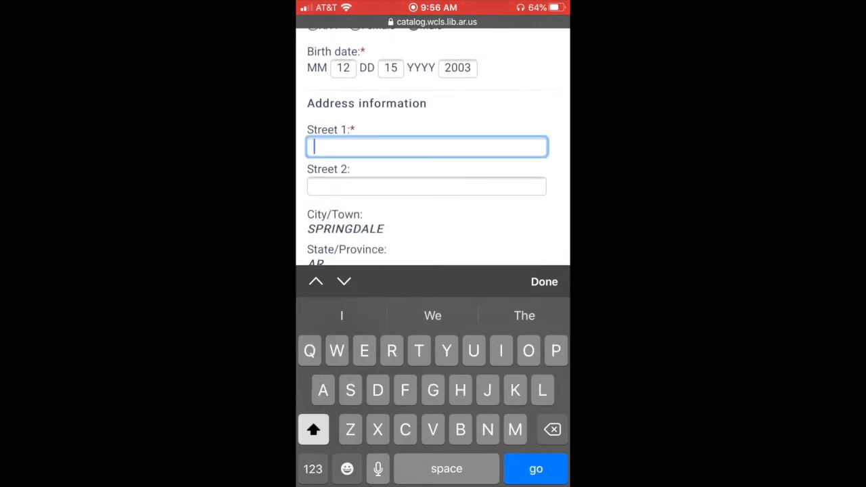
{"action": "type", "text": "3"}
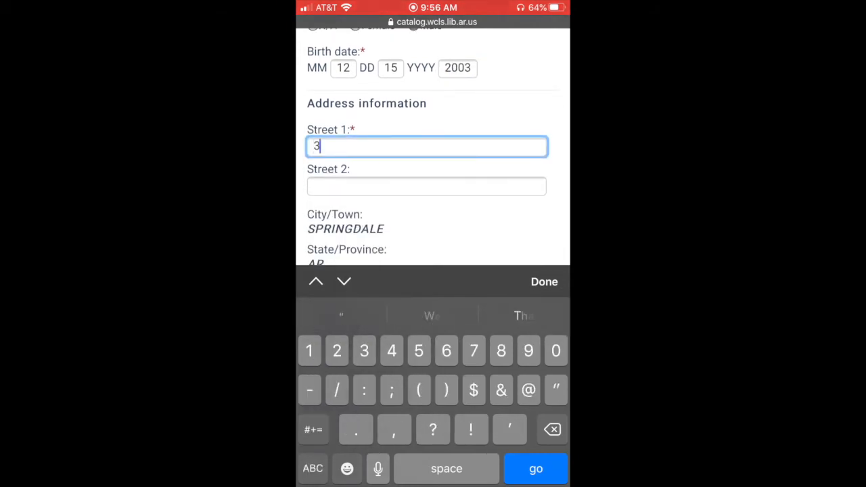
{"action": "type", "text": "050 Hyl"}
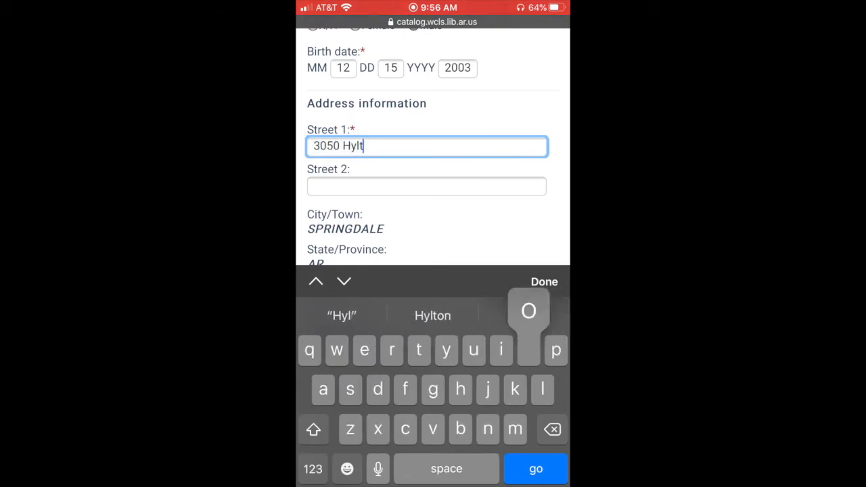
{"action": "type", "text": "on Ro"}
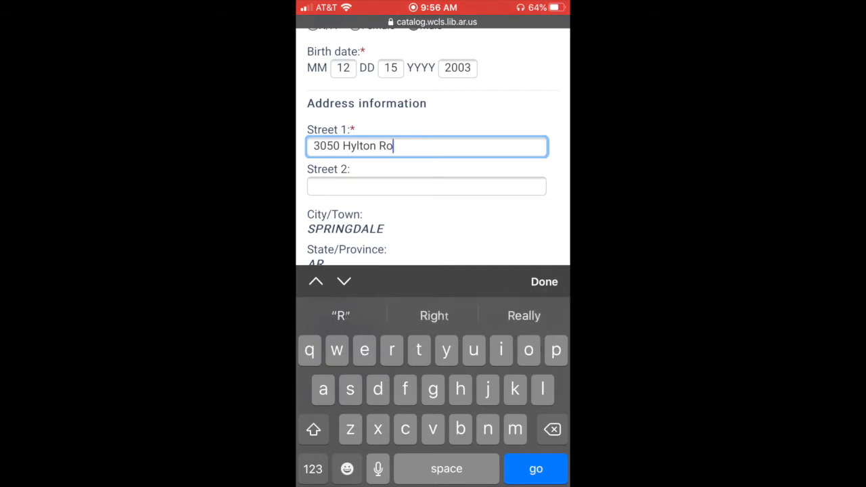
{"action": "type", "text": "ad"}
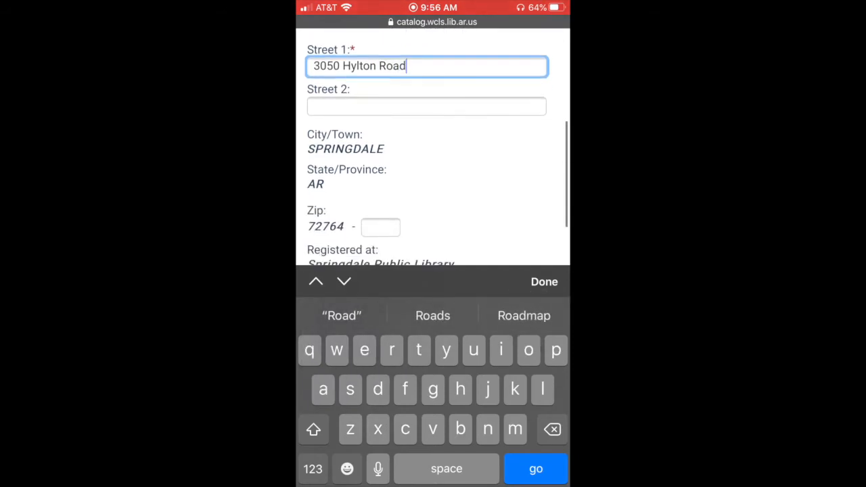
{"action": "scroll", "scroll_direction": "down", "scroll_amount": 3}
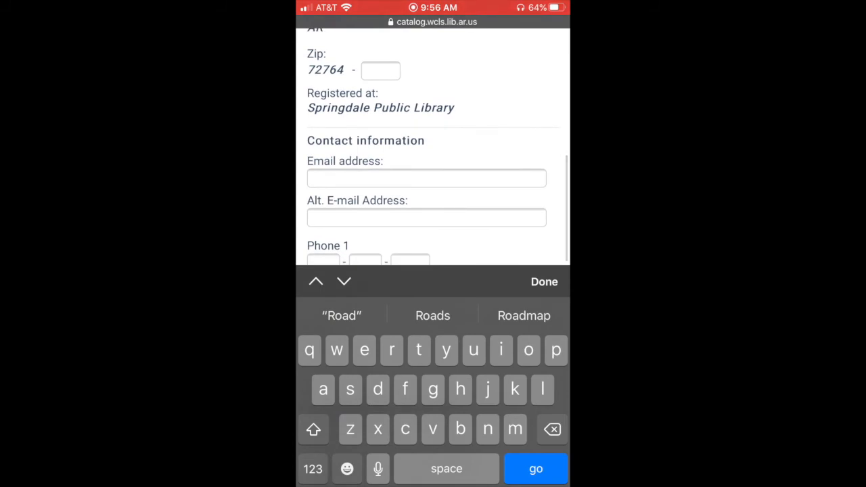
Type the email address and scroll down to the Preferences section
{"action": "left_click", "coordinate": [426, 178]}
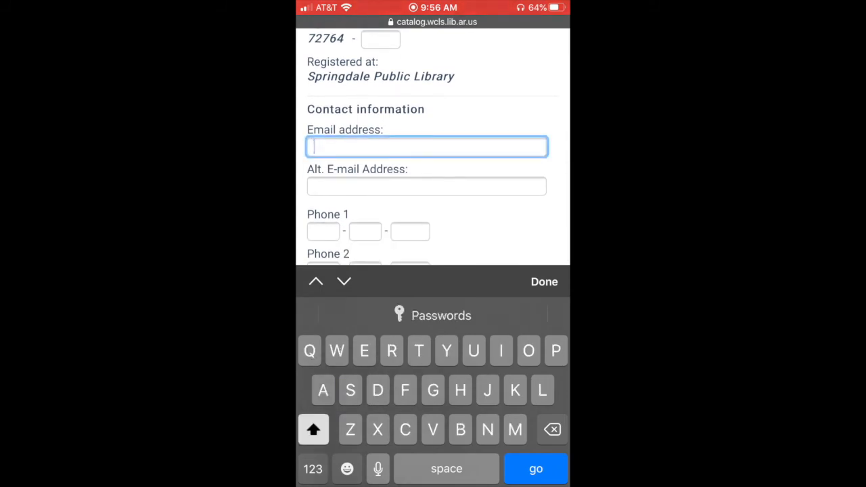
{"action": "type", "text": "Mj"}
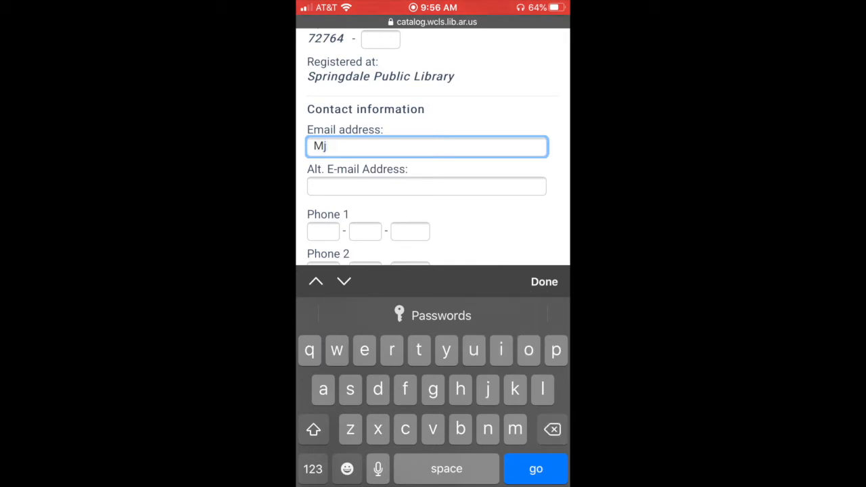
{"action": "type", "text": "00"}
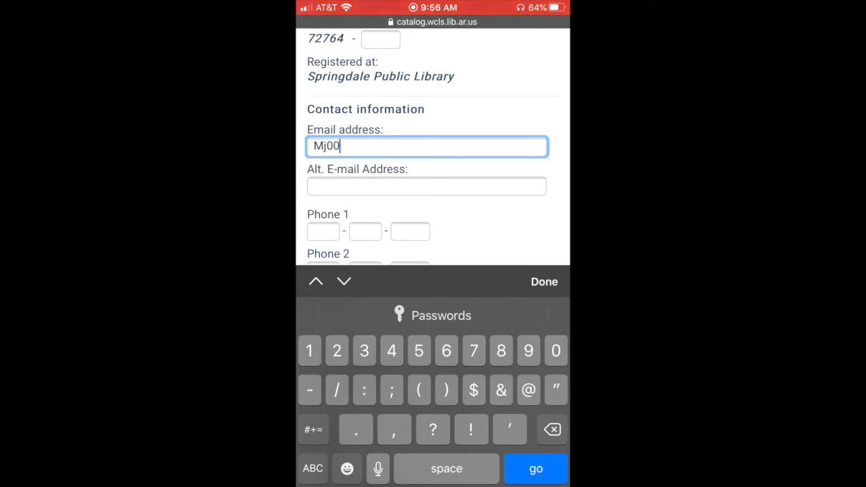
{"action": "left_click", "coordinate": [555, 350]}
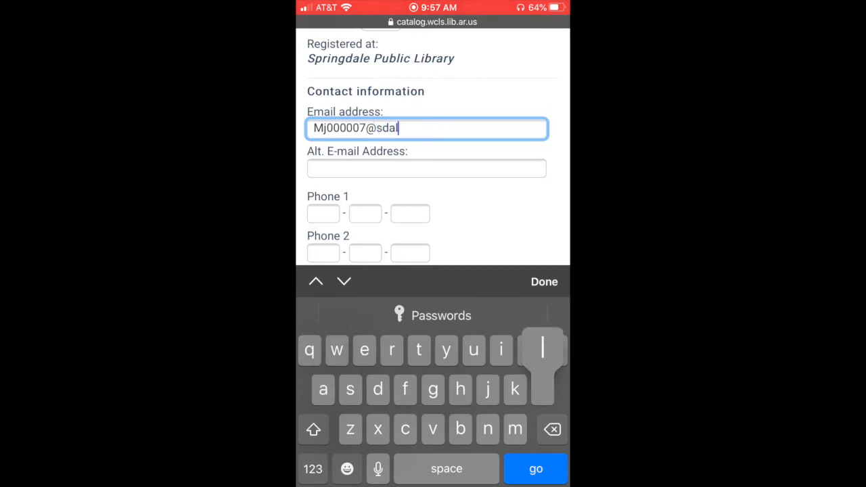
{"action": "type", "text": "e."}
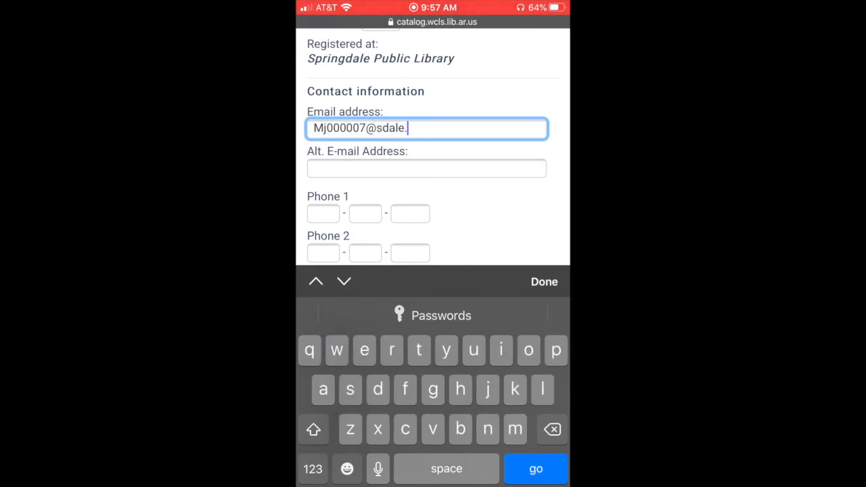
{"action": "type", "text": "orr"}
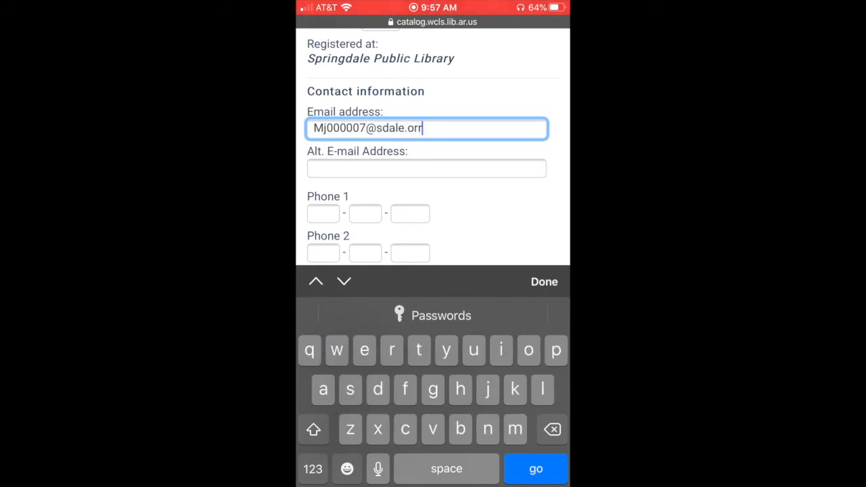
{"action": "scroll", "scroll_direction": "down", "scroll_amount": 3}
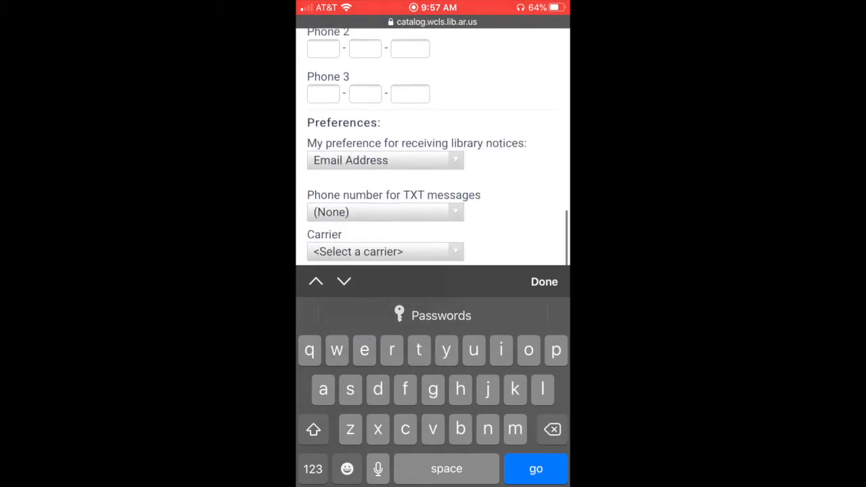
Enter the password in both Password and Verification fields, then submit the registration
{"action": "scroll", "scroll_direction": "down", "scroll_amount": 3}
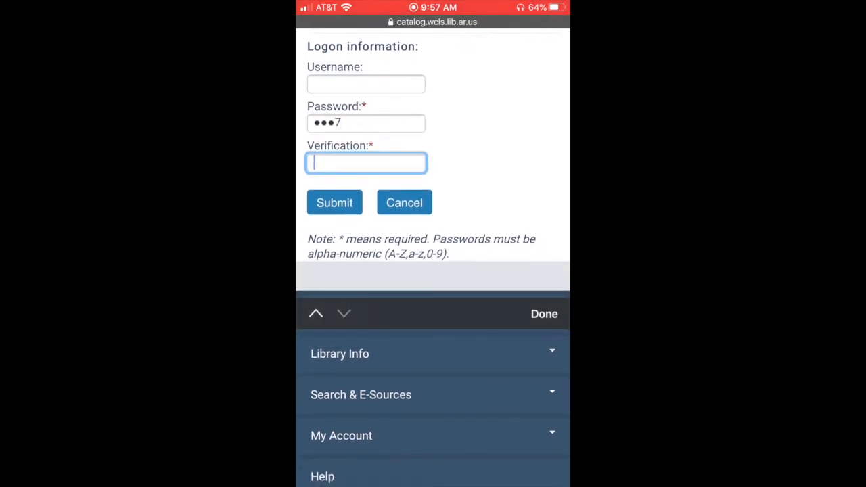
{"action": "type", "text": "0"}
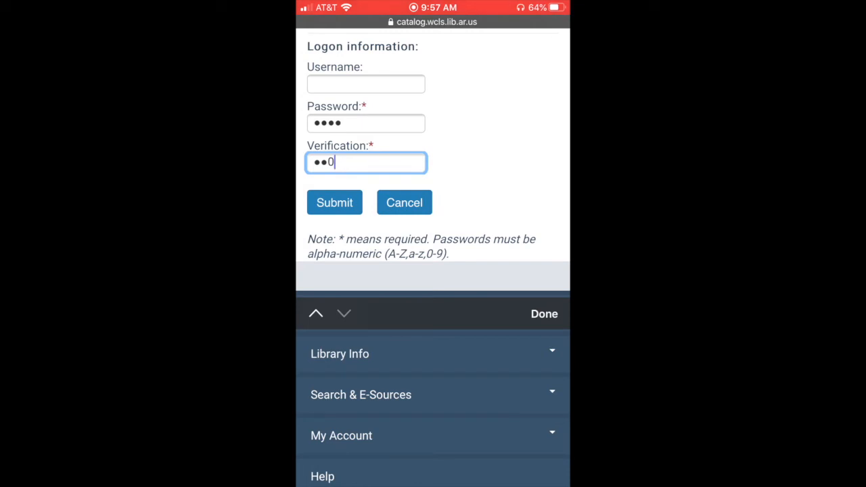
{"action": "type", "text": "7"}
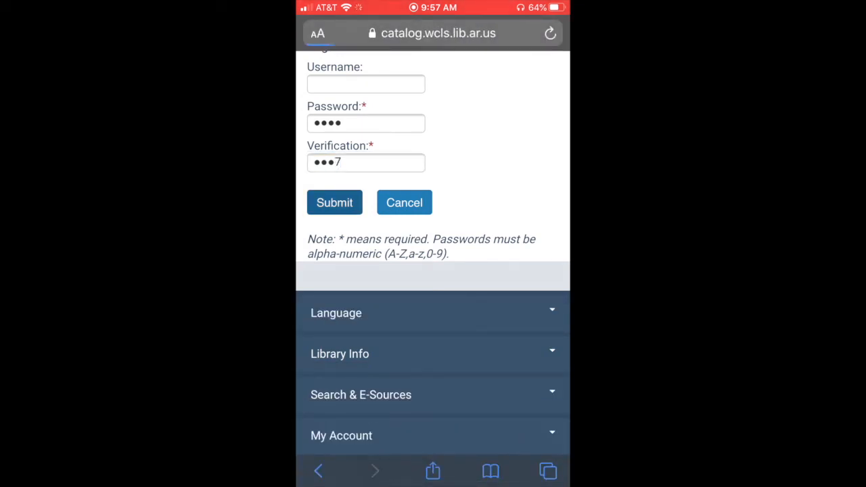
{"action": "left_click", "coordinate": [334, 202]}
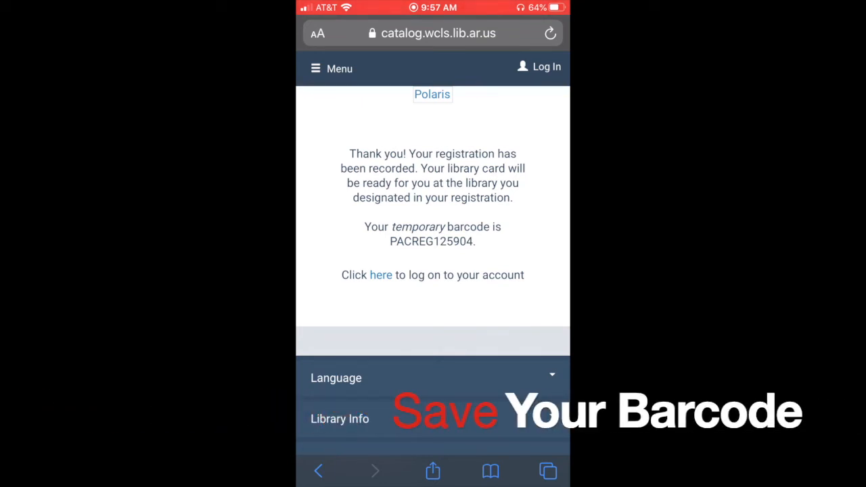
Log in to the new account using the temporary barcode and password
{"action": "left_click", "coordinate": [381, 274]}
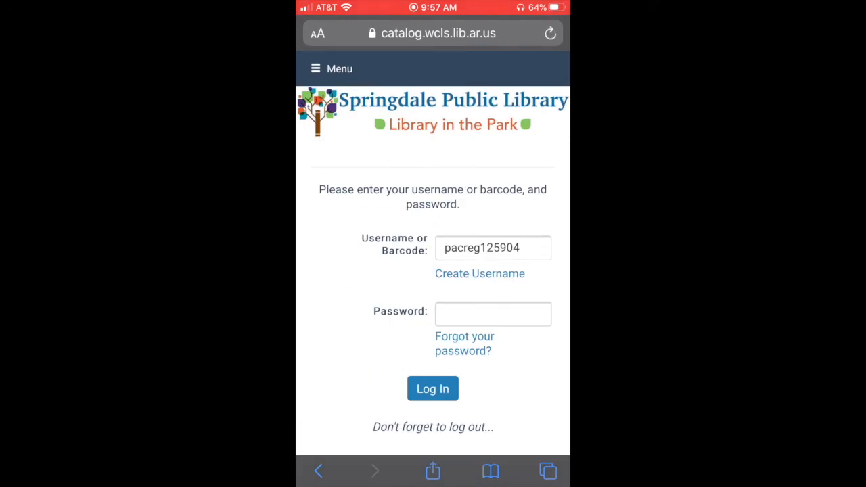
{"action": "left_click", "coordinate": [493, 313]}
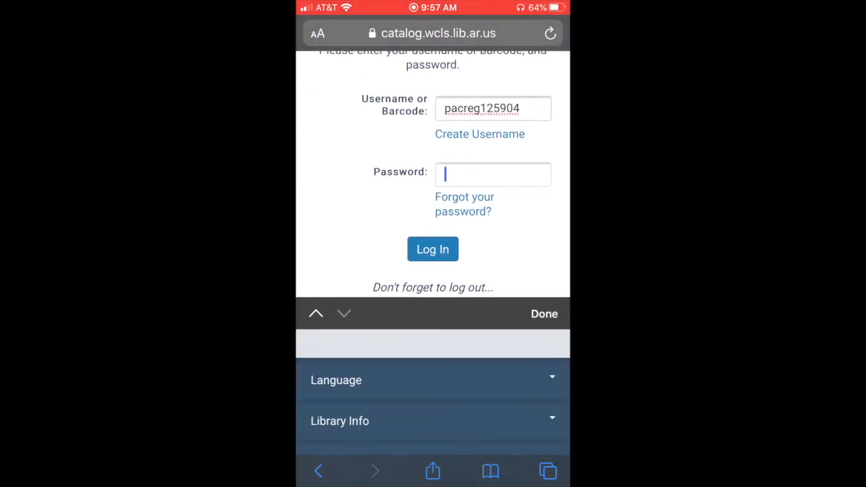
{"action": "type", "text": "0"}
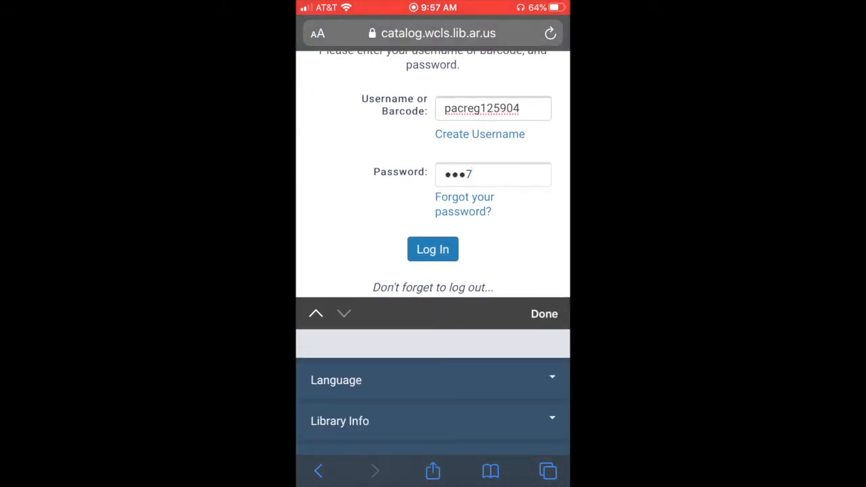
{"action": "left_click", "coordinate": [432, 249]}
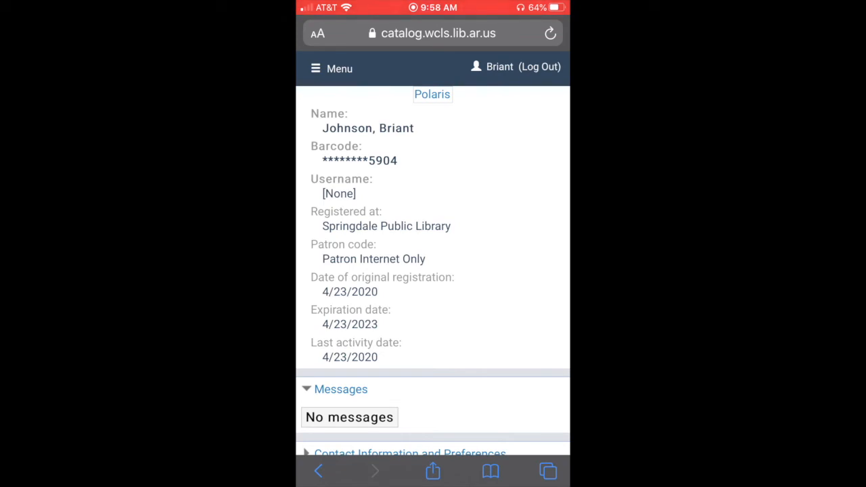
Enter the library site address in Safari, then log in with barcode and password
{"action": "left_click", "coordinate": [433, 33]}
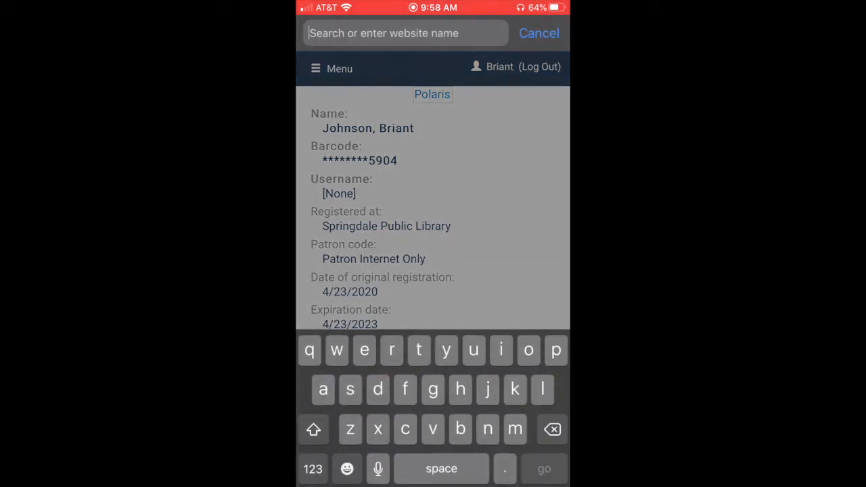
{"action": "type", "text": "springdalelibrary.or"}
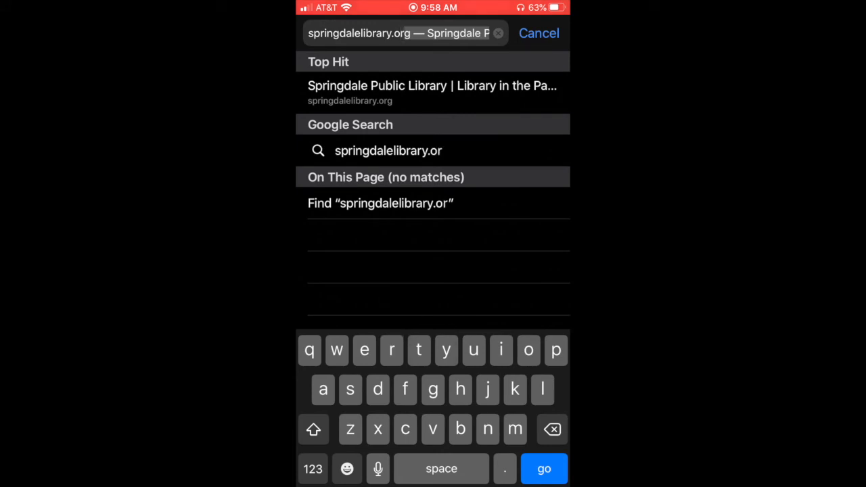
{"action": "type", "text": "g"}
{"action": "type", "text": "Pacreg"}
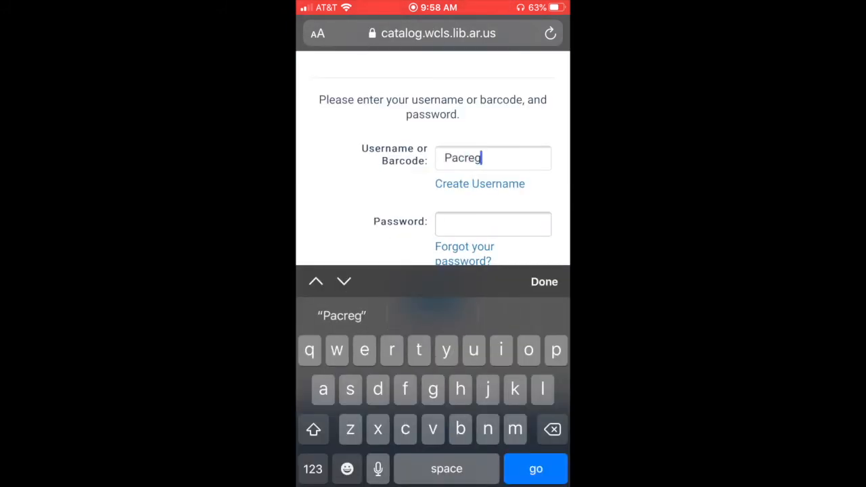
{"action": "type", "text": "125"}
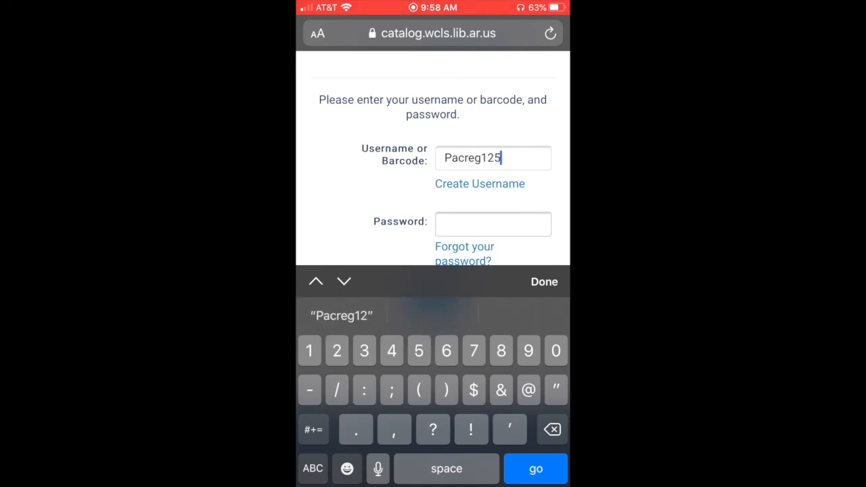
{"action": "type", "text": "904"}
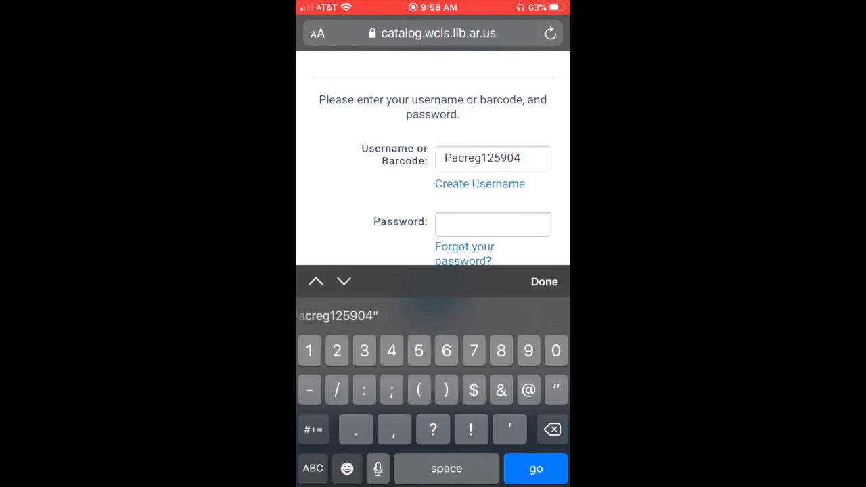
{"action": "type", "text": "0"}
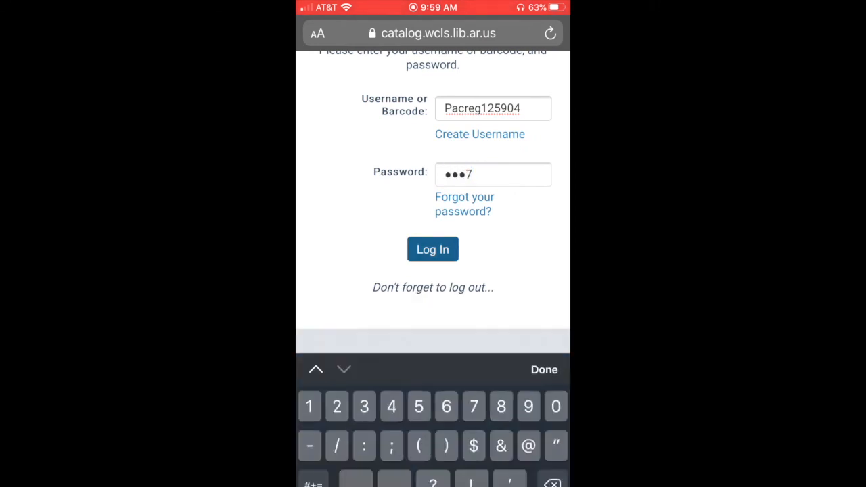
{"action": "left_click", "coordinate": [432, 248]}
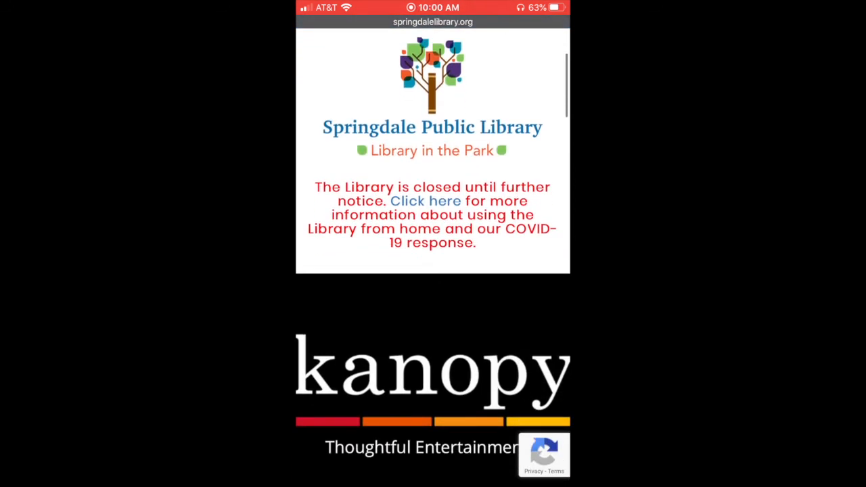
Scroll the library homepage down to Quick Links, listing resources like Hoopla and TumbleBook
{"action": "scroll", "scroll_direction": "down", "scroll_amount": 3}
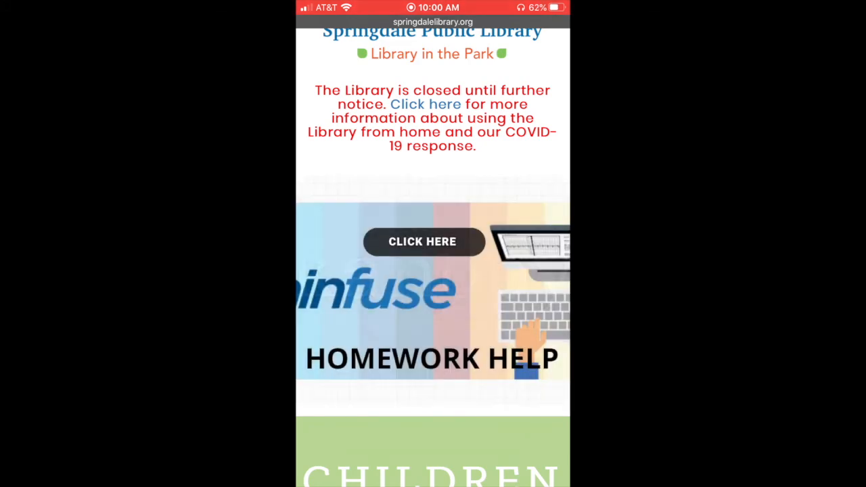
{"action": "scroll", "scroll_direction": "down", "scroll_amount": 3}
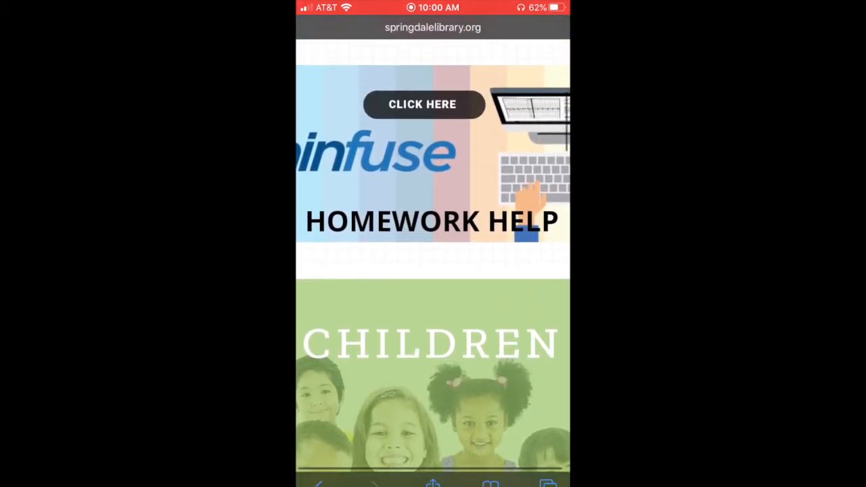
{"action": "scroll", "scroll_direction": "down", "scroll_amount": 3}
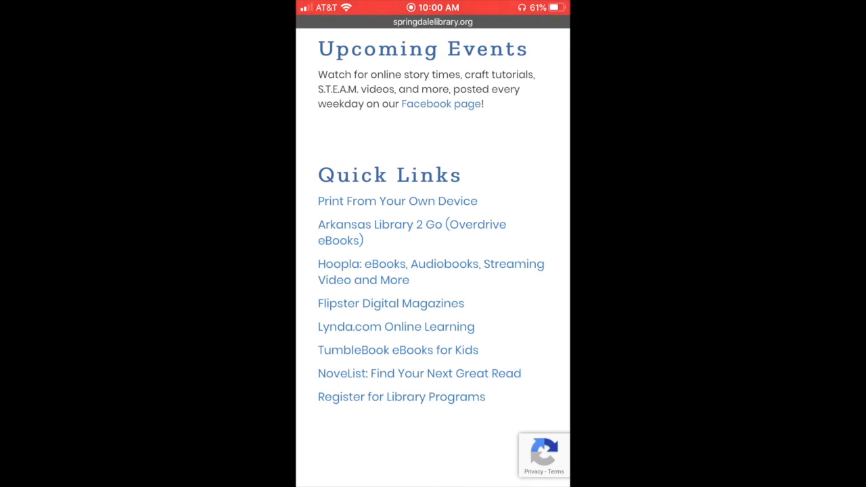
{"action": "scroll", "scroll_direction": "down", "scroll_amount": 3}
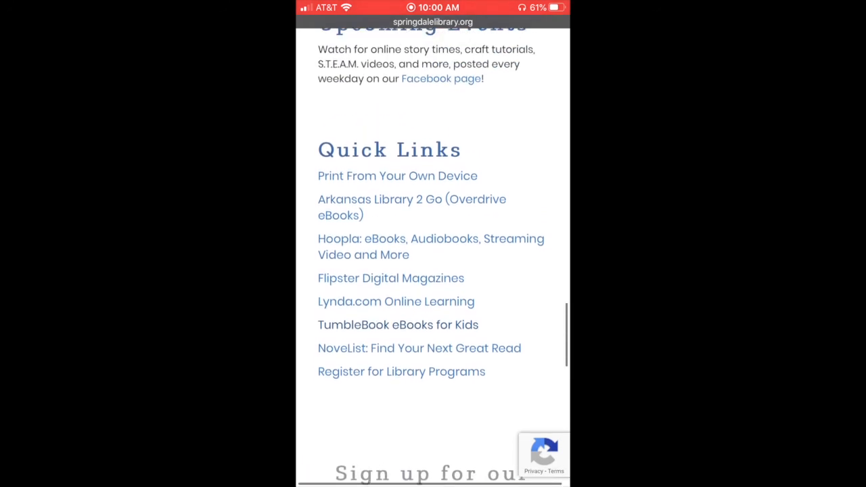